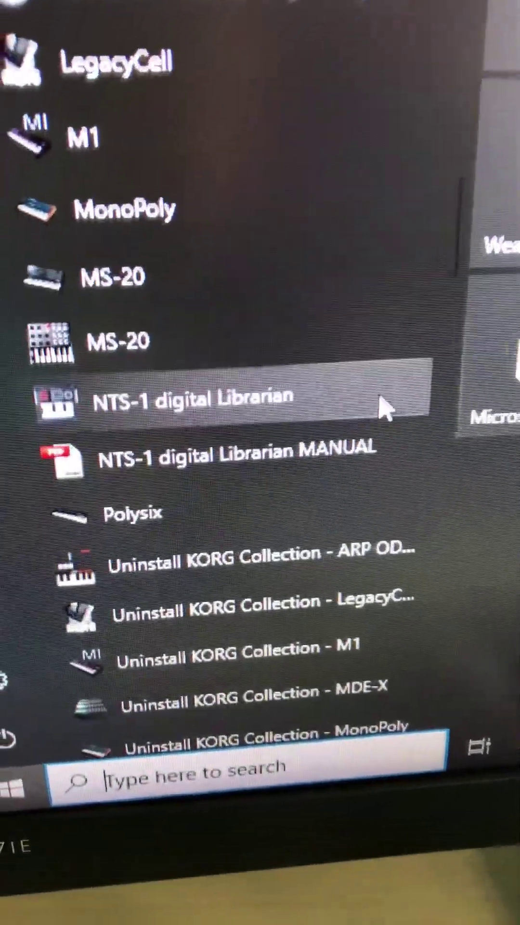
Step: Bring the Uninstall KORG USB-MIDI Device entry into view in the Start menu's KORG folder
left_click(192, 402)
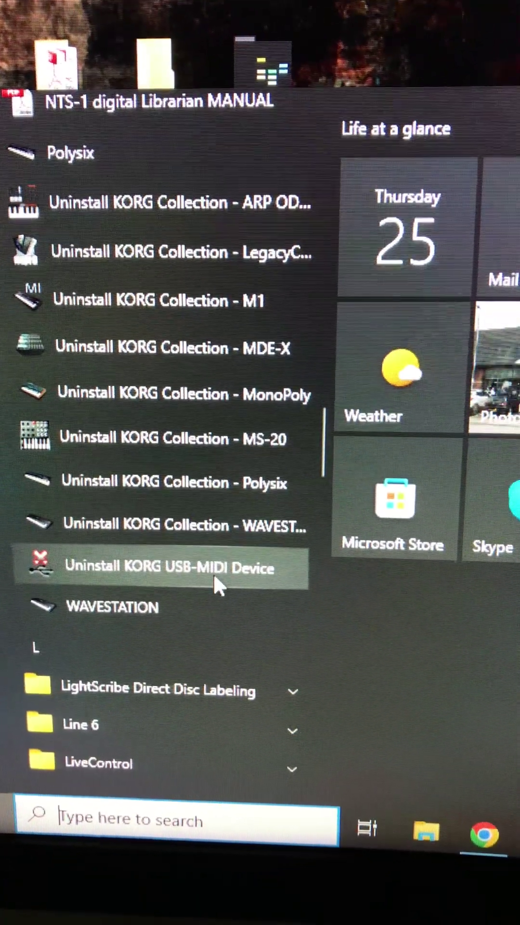
Step: Launch Uninstall KORG USB-MIDI Device, reaching its Delete Option dialog
left_click(169, 566)
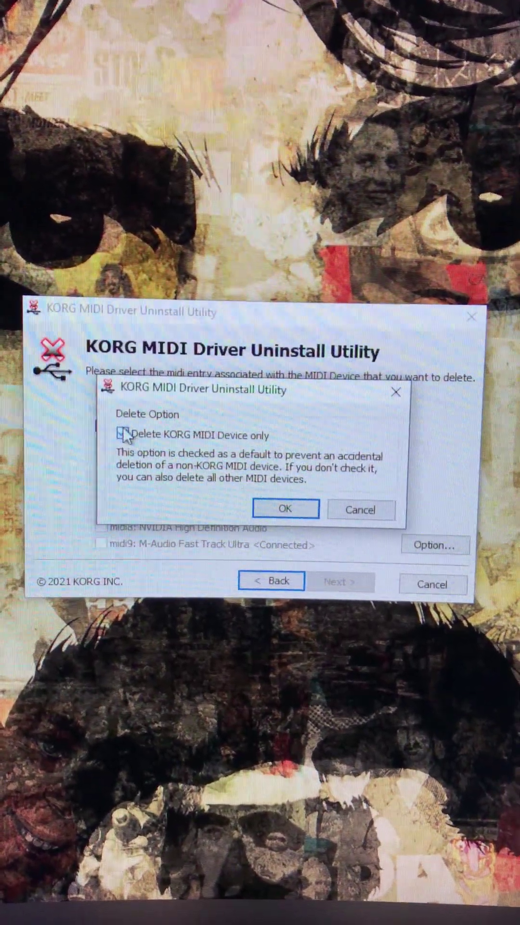
left_click(285, 508)
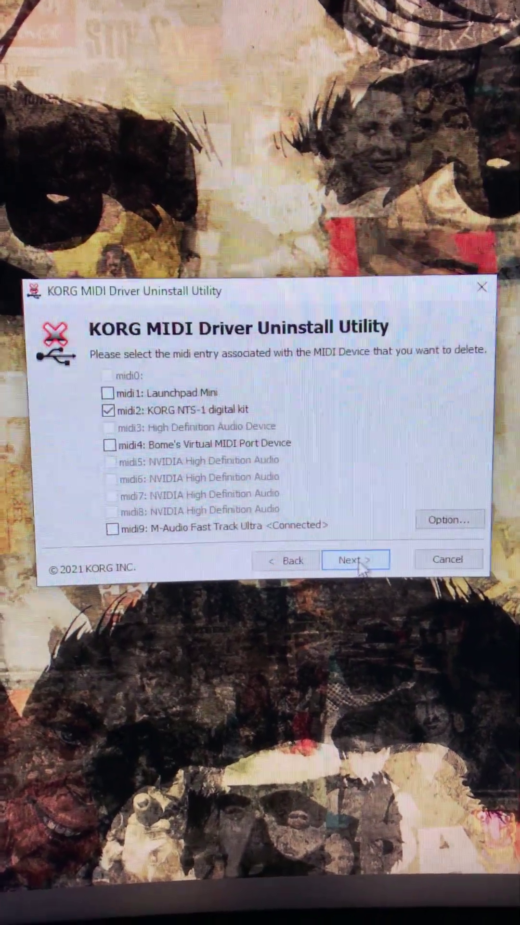
Step: Delete the checked midi2: KORG NTS-1 digital kit entry via Next
left_click(357, 559)
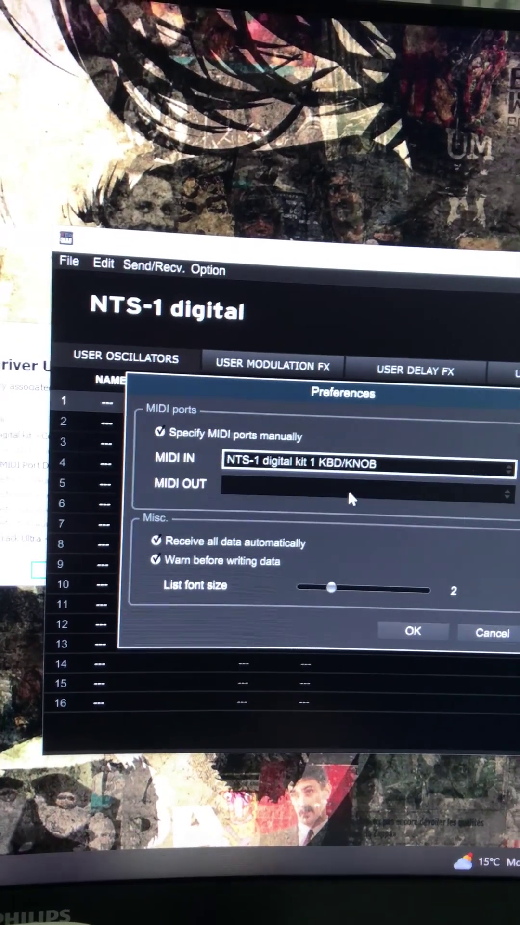
Step: Set the Librarian's MIDI OUT port to NTS-1 digital kit 1 SOUND
left_click(364, 493)
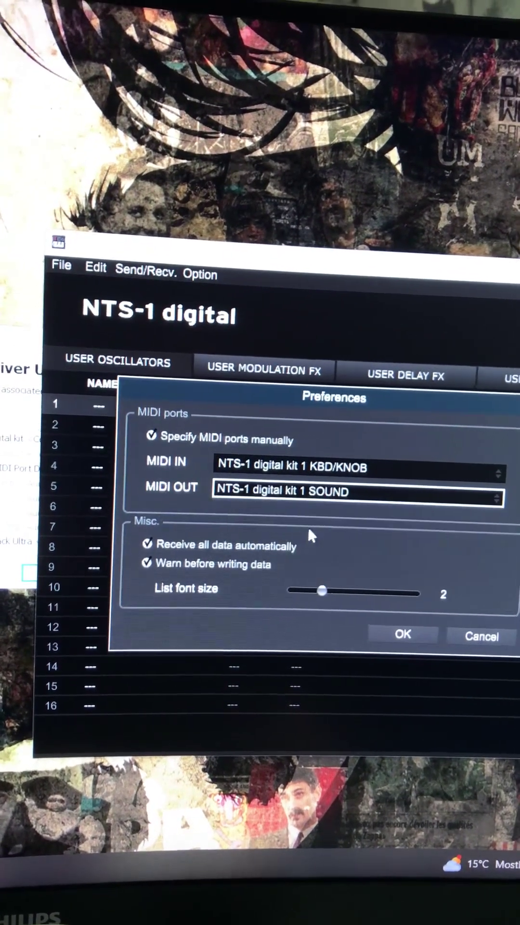